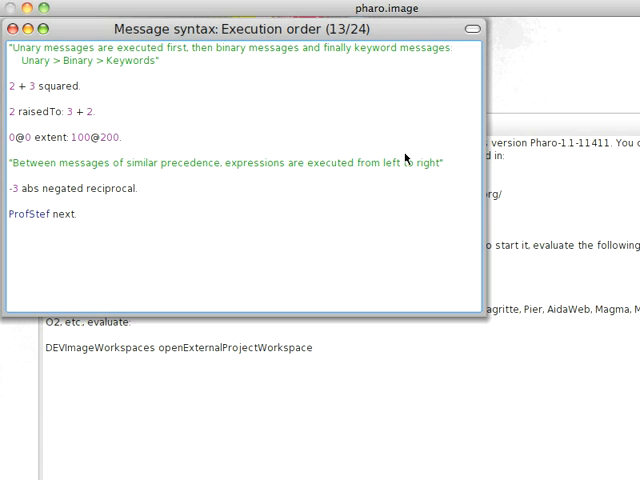
pyautogui.moveTo(340, 188)
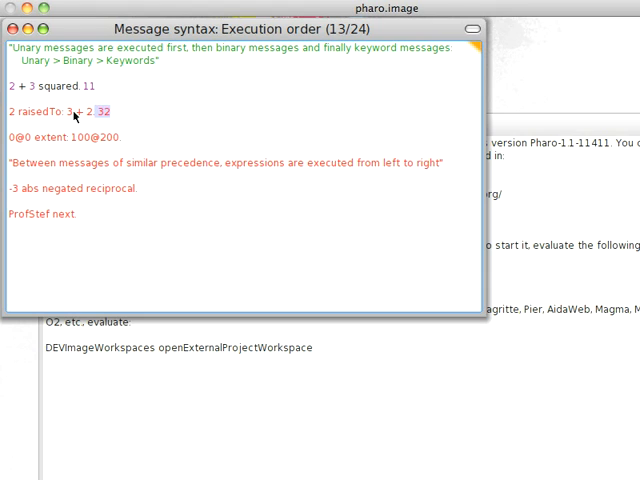
pyautogui.moveTo(28, 136)
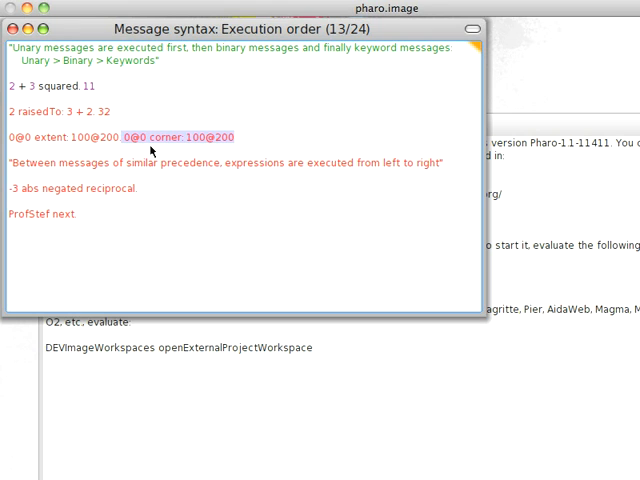
pyautogui.moveTo(22, 220)
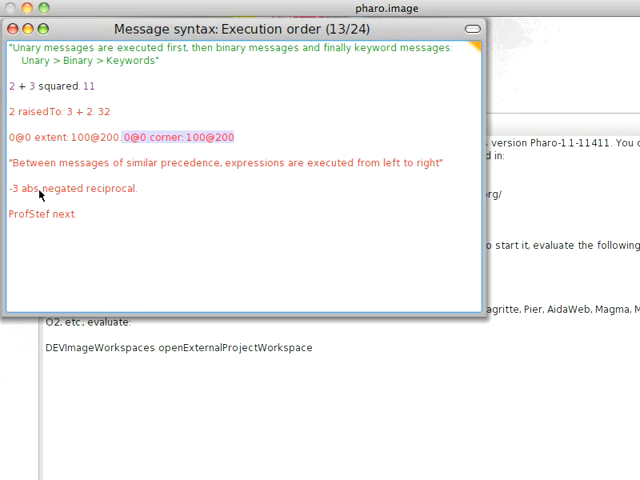
pyautogui.moveTo(16, 196)
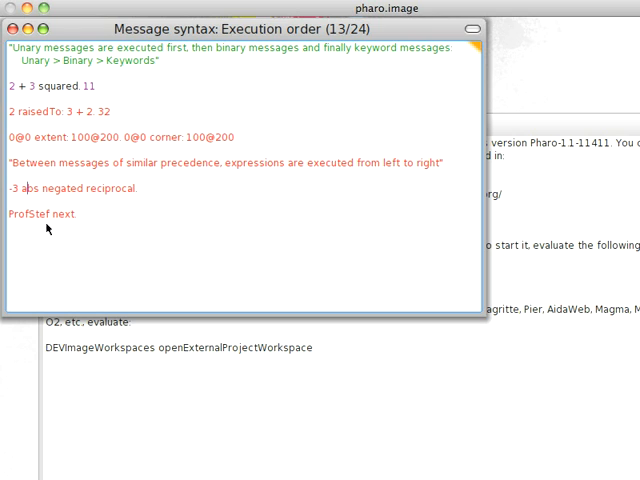
pyautogui.moveTo(88, 200)
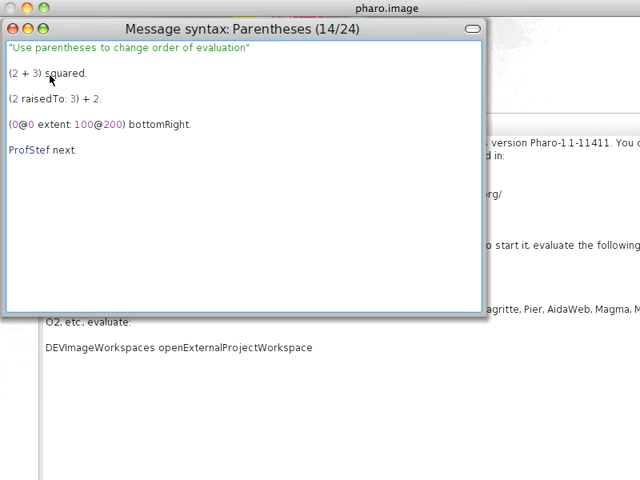
pyautogui.moveTo(44, 76)
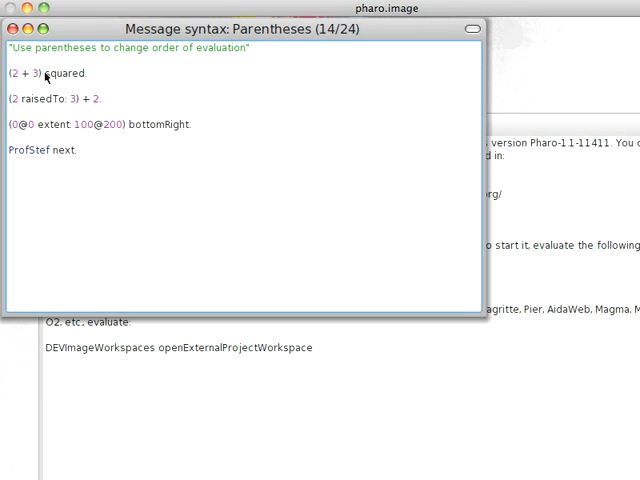
pyautogui.moveTo(8, 76)
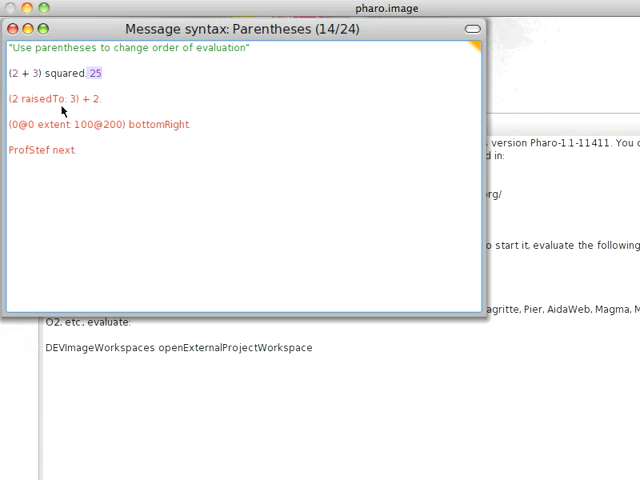
pyautogui.moveTo(68, 104)
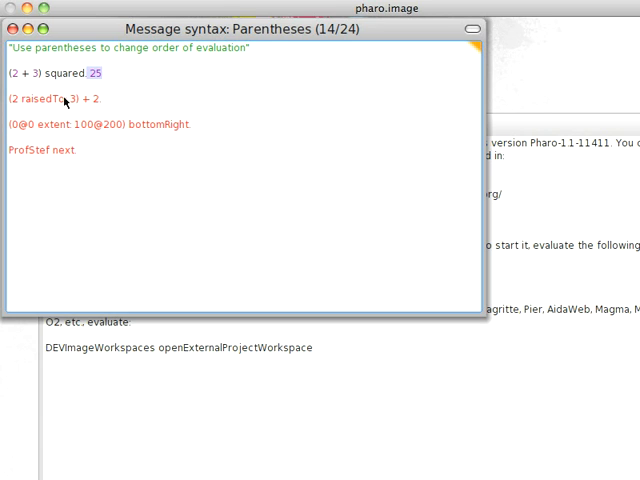
pyautogui.moveTo(64, 124)
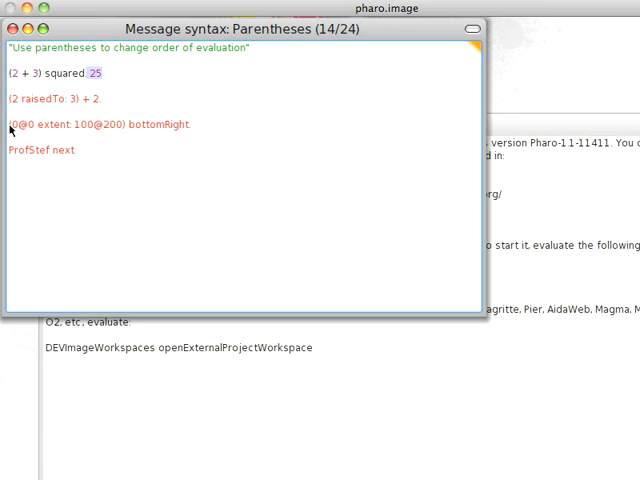
# - Bring up the evaluation menu on the bottomRight rectangle expression in the Parentheses lesson
pyautogui.rightClick(100, 124)
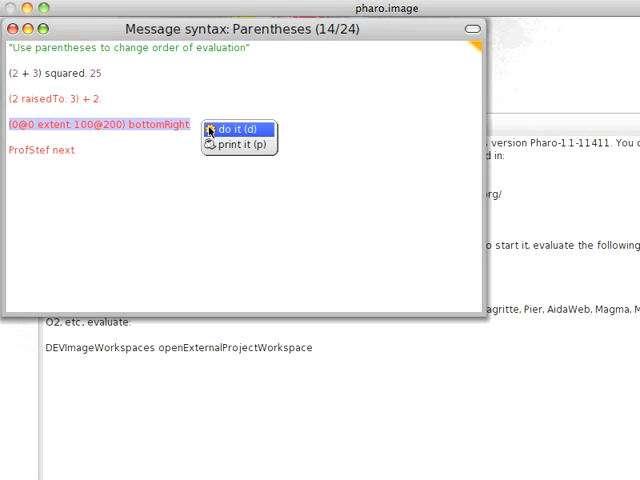